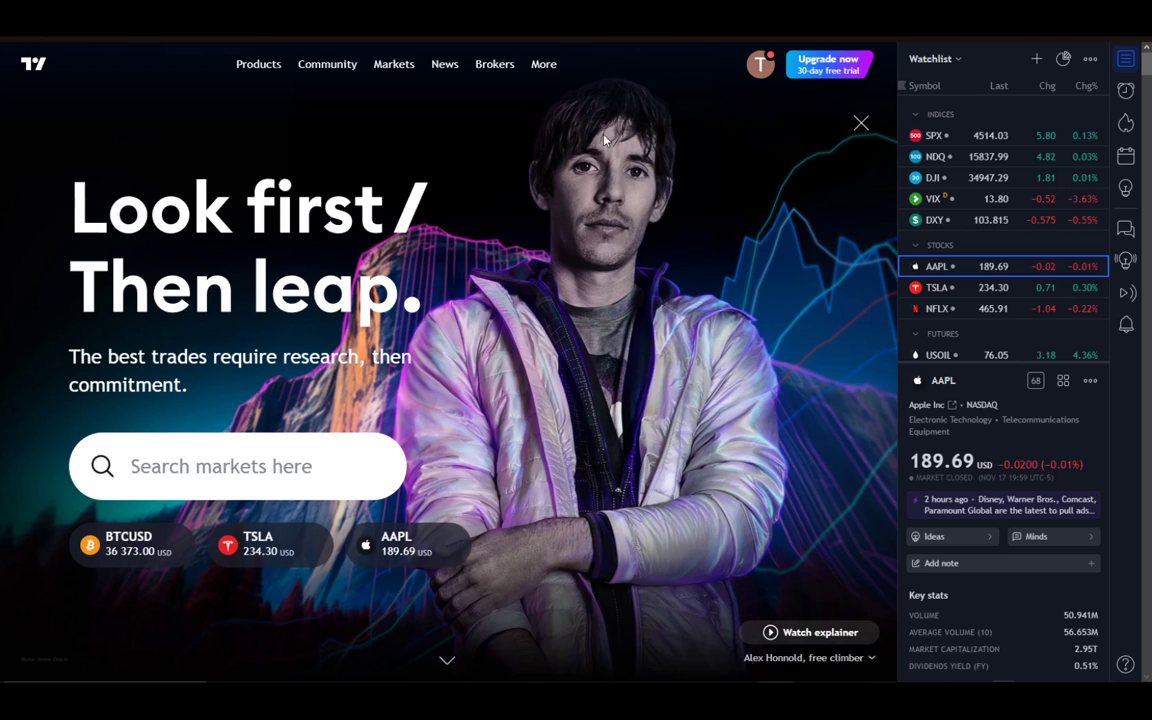
Close the hero banner, view the Market summary, and bring up the Products menu
left_click(860, 122)
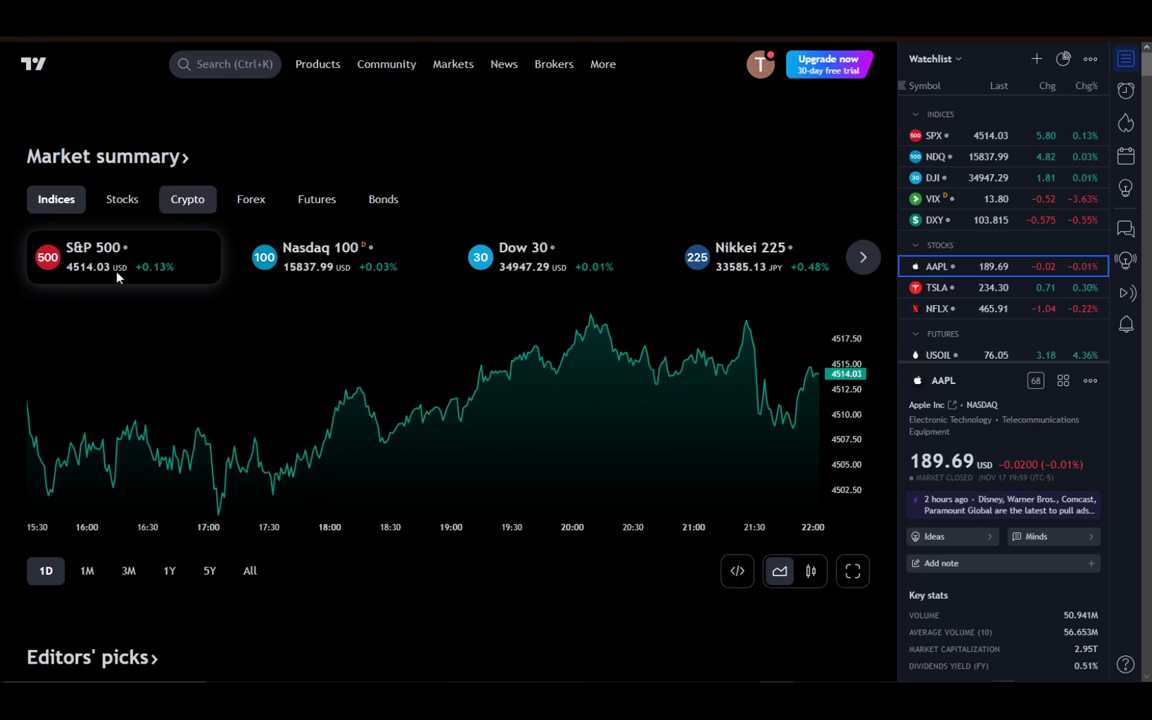
mouse_move(172, 376)
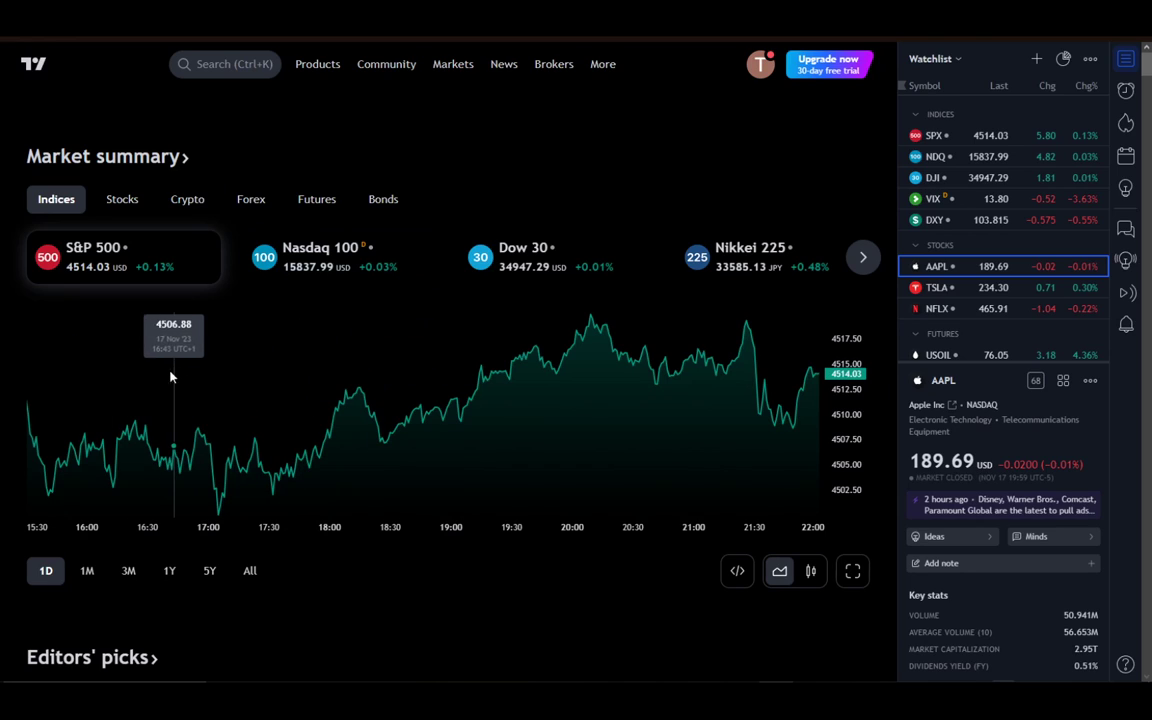
mouse_move(96, 264)
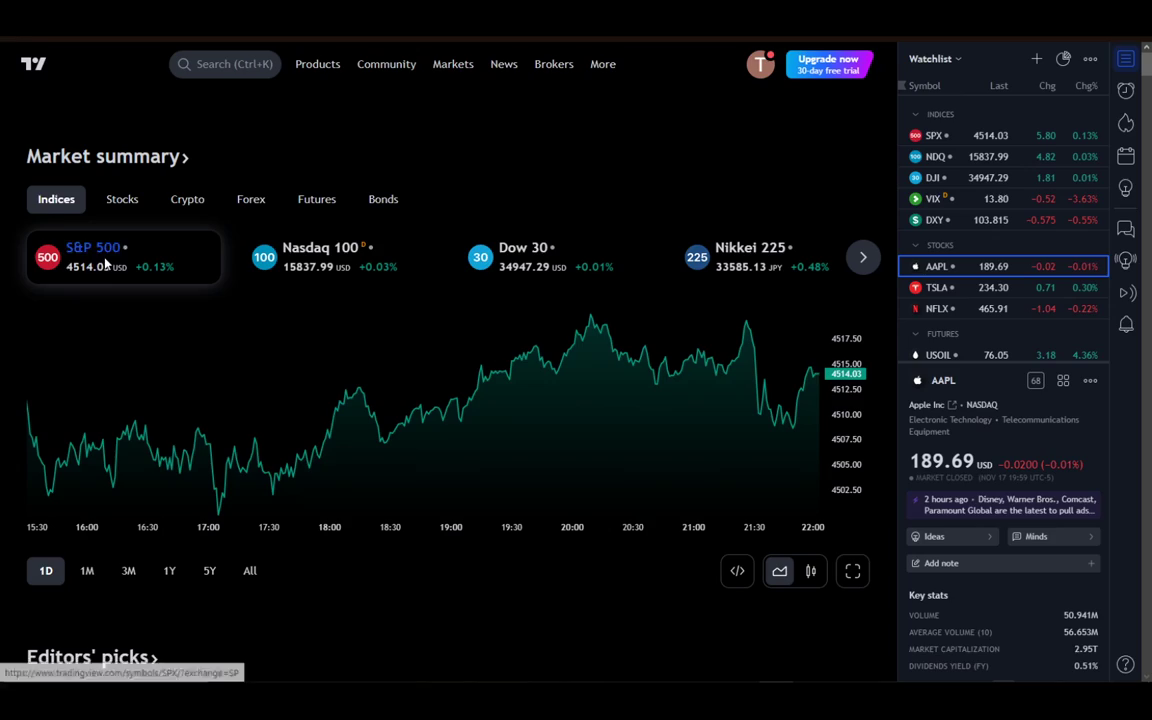
scroll("down", 3)
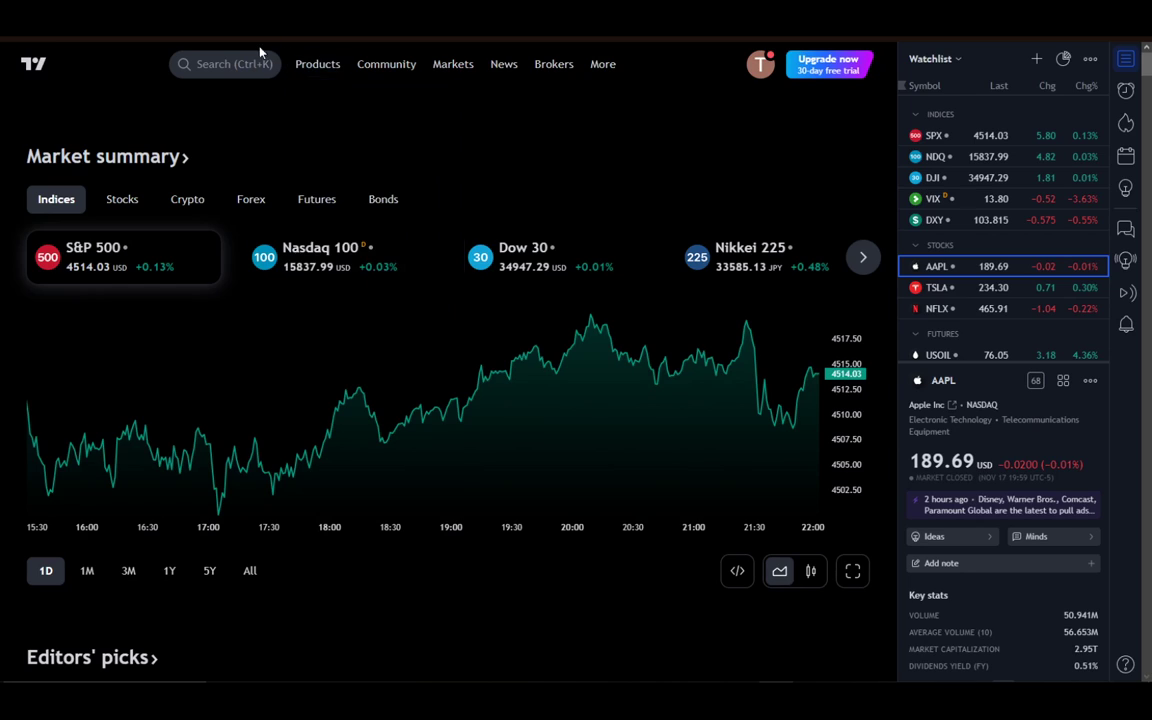
left_click(316, 62)
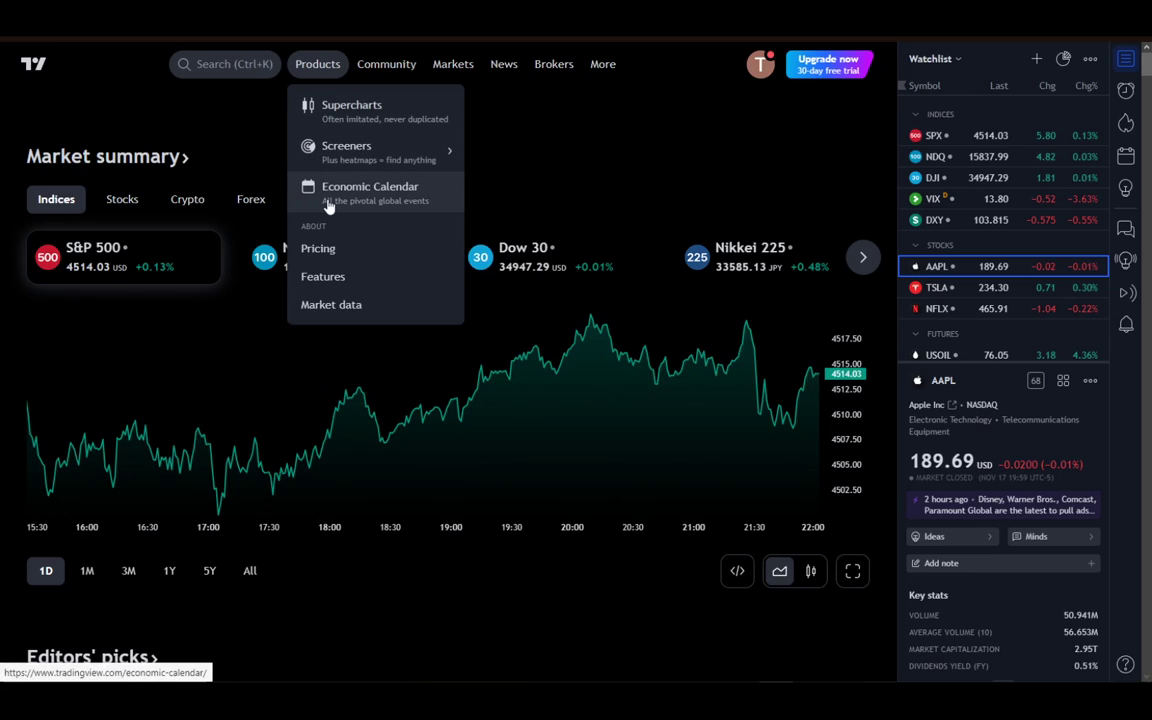
mouse_move(320, 224)
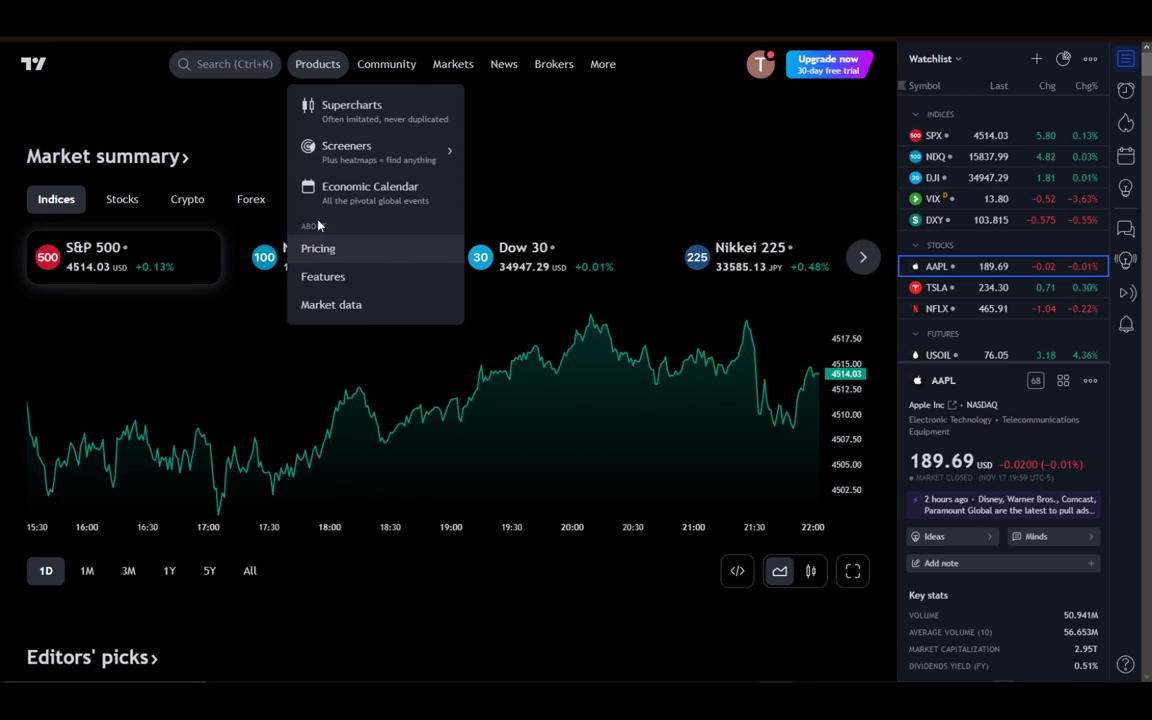
mouse_move(352, 152)
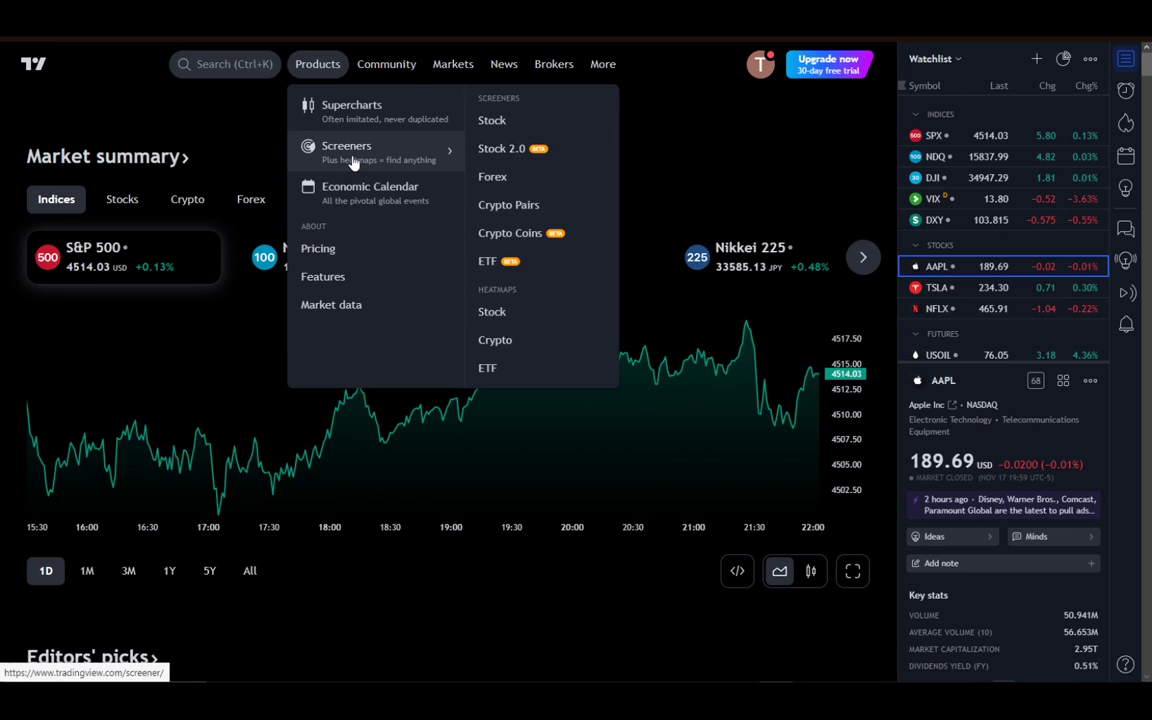
mouse_move(476, 128)
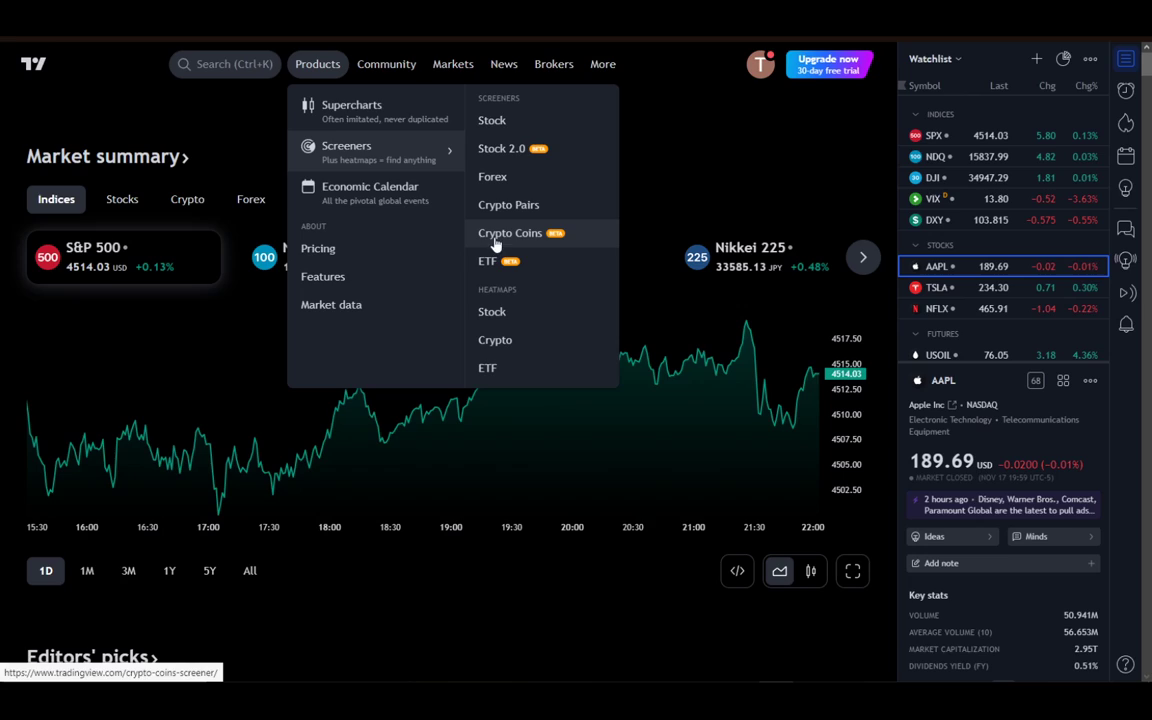
mouse_move(530, 260)
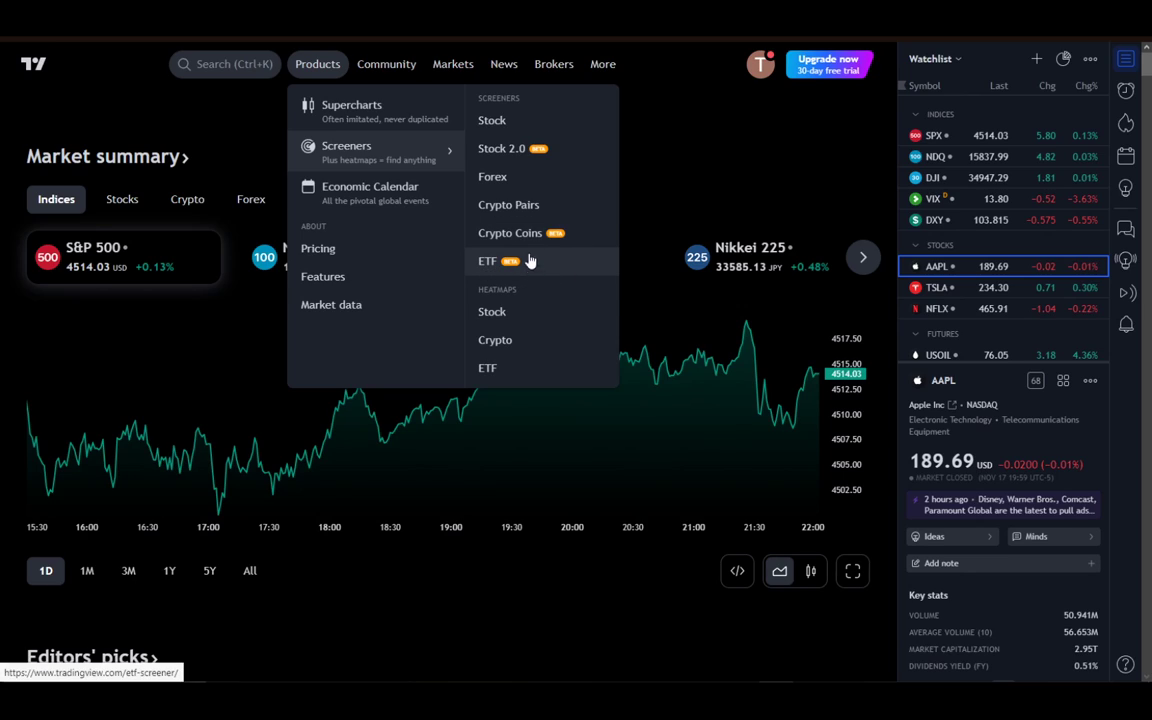
mouse_move(506, 292)
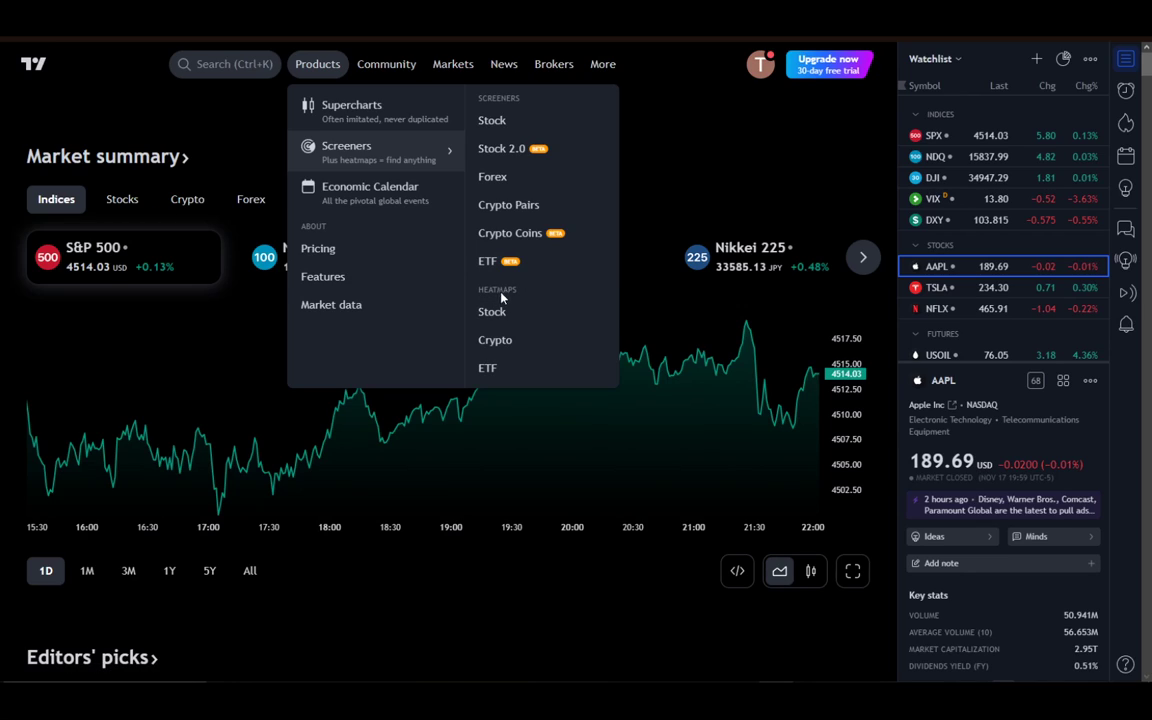
mouse_move(468, 368)
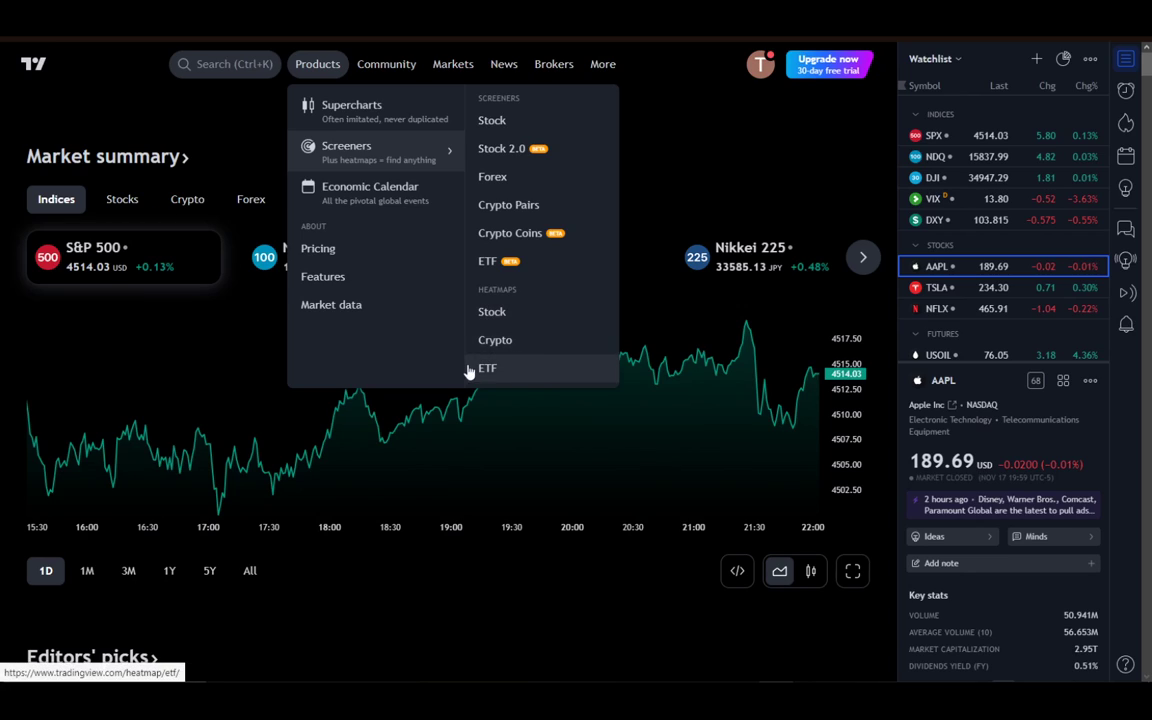
mouse_move(480, 340)
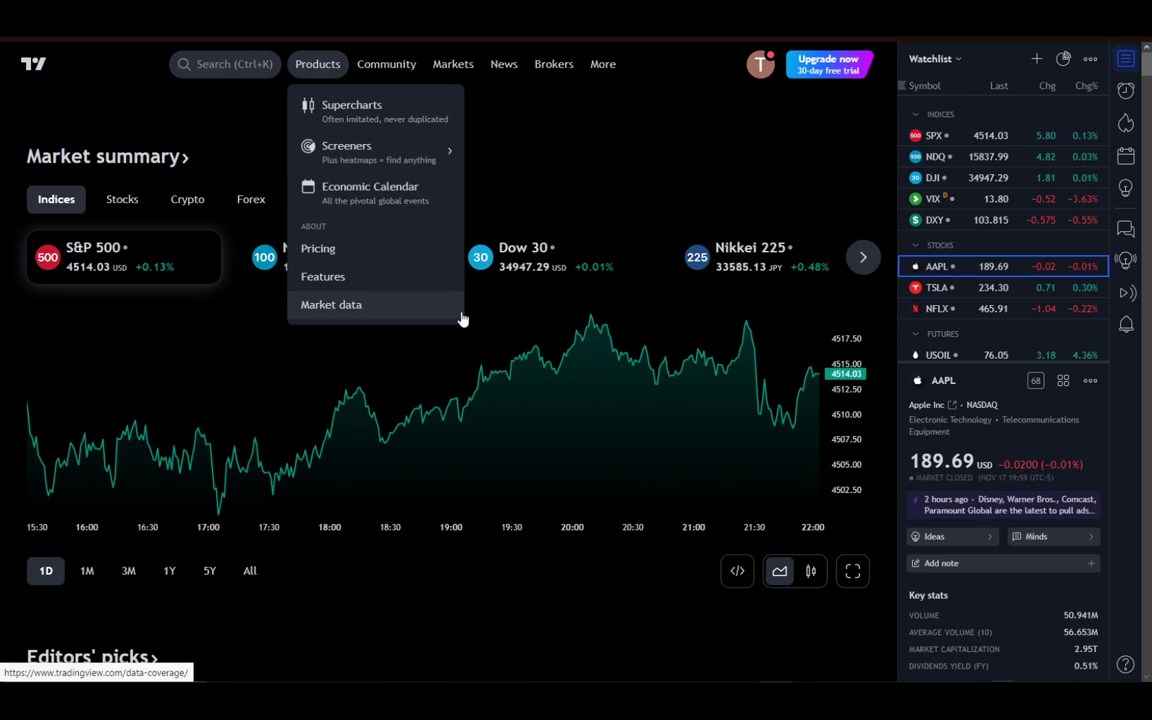
mouse_move(346, 152)
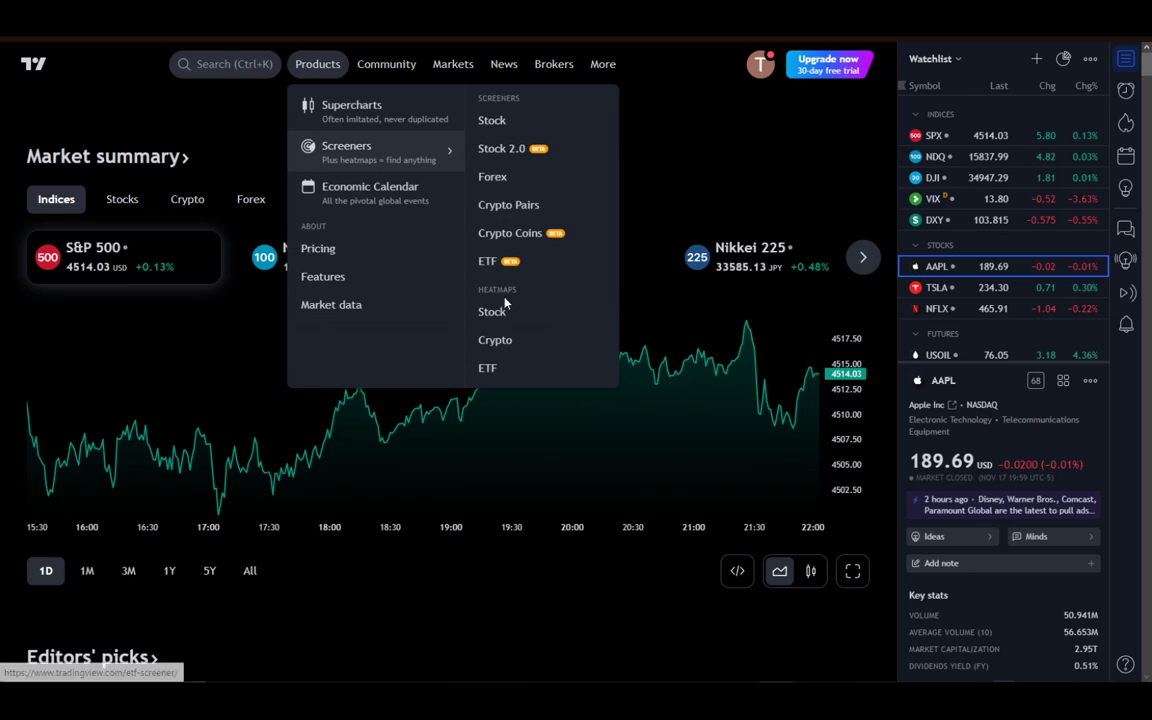
Choose Stock under Heatmaps to load the S&P 500 Stock Heatmap grouped by sector
left_click(492, 312)
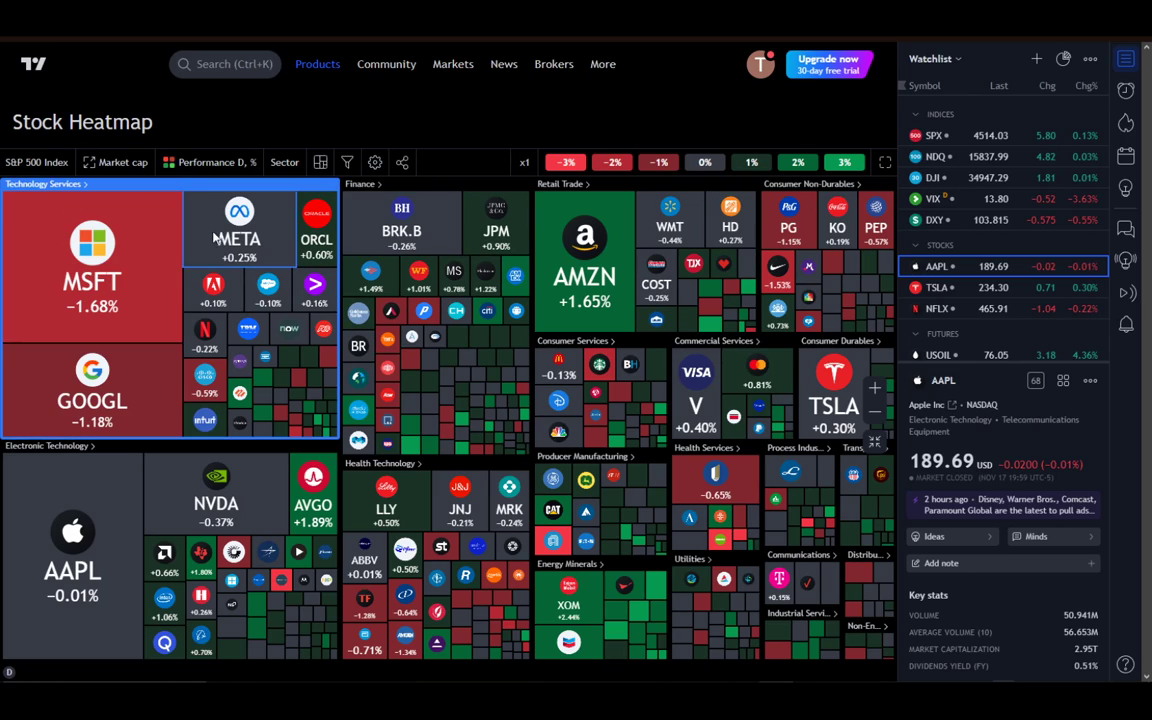
mouse_move(84, 334)
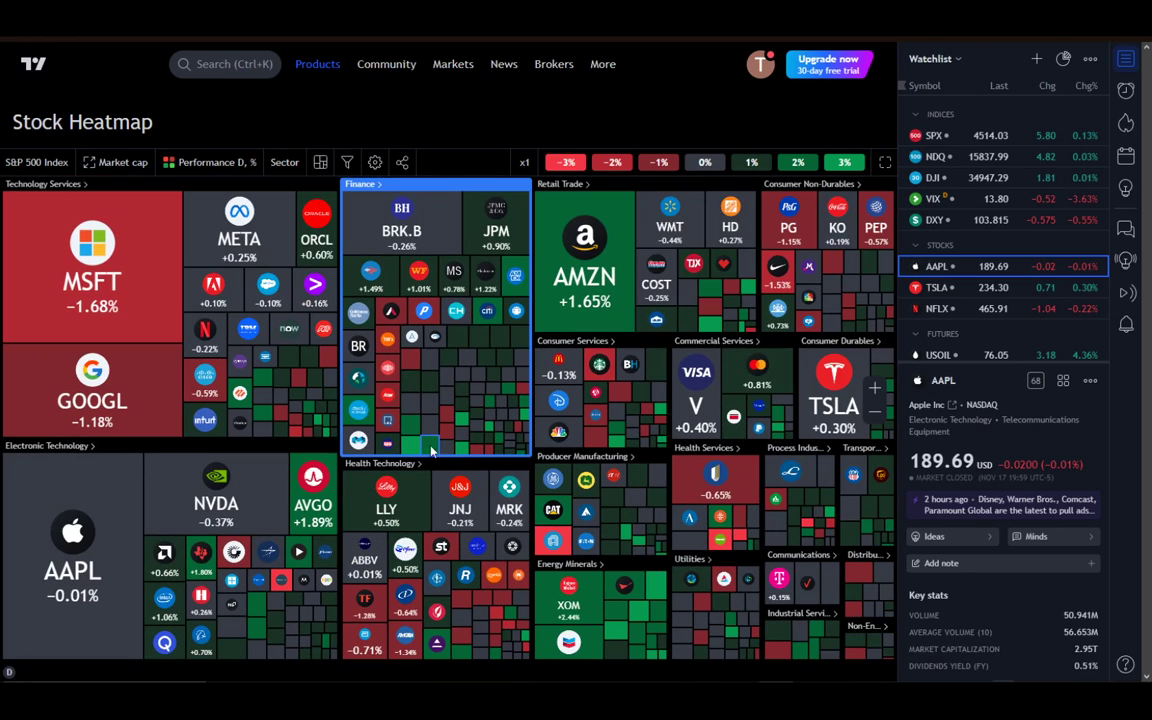
mouse_move(592, 428)
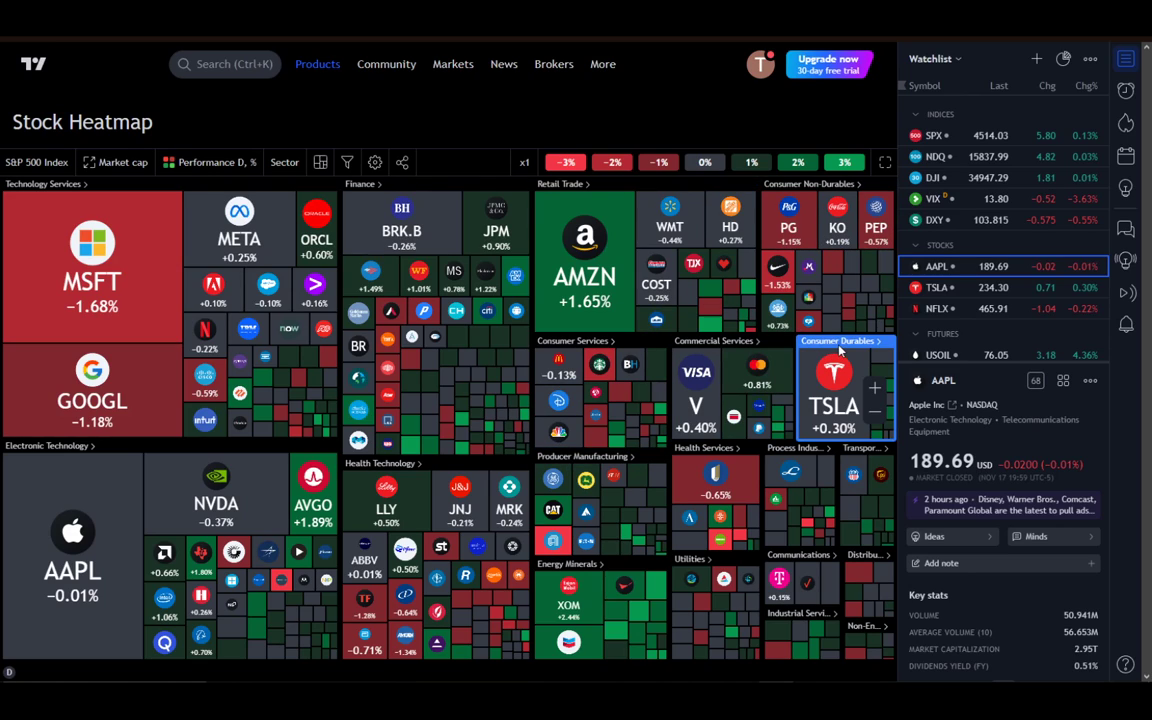
mouse_move(610, 464)
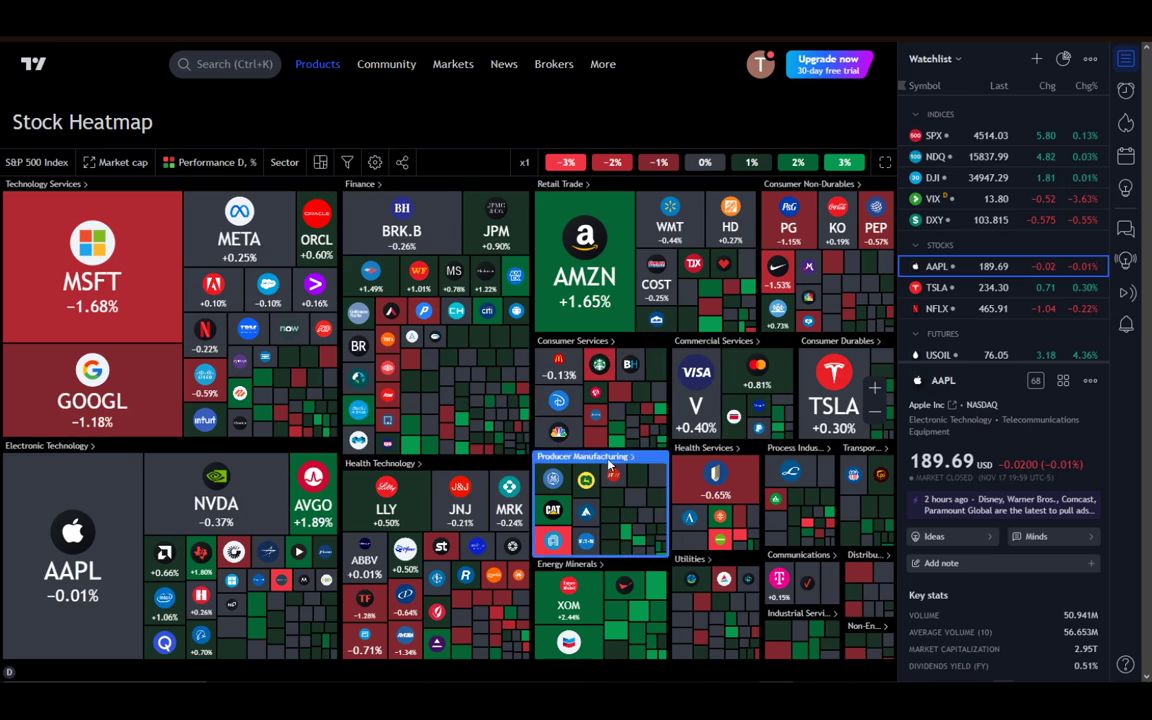
mouse_move(94, 318)
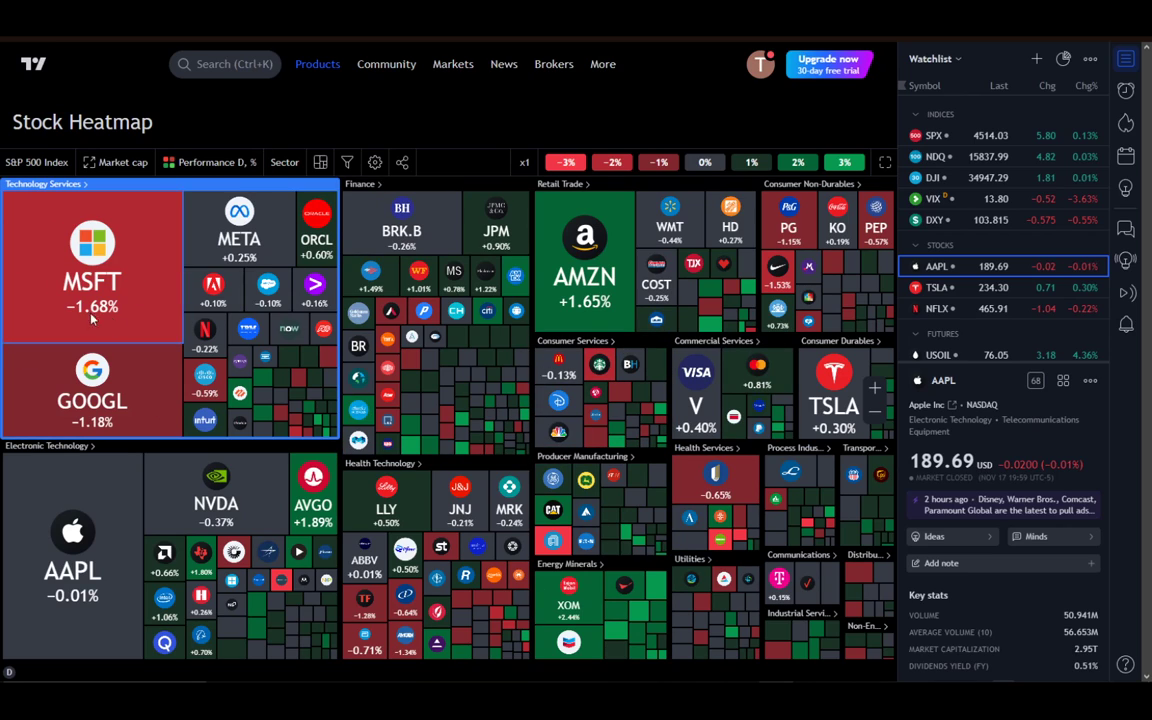